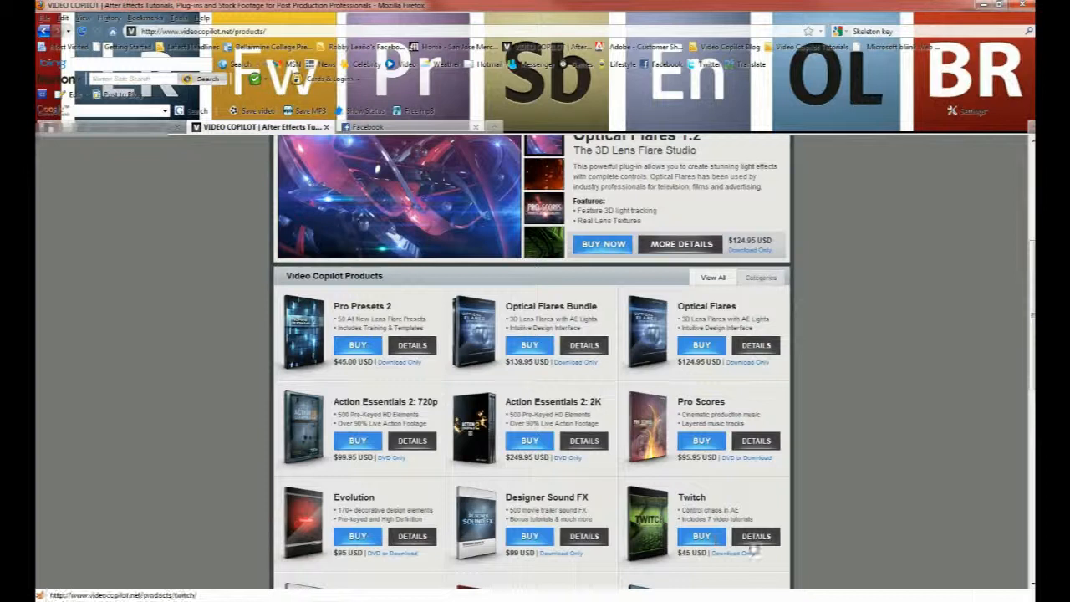
Open the Twitch product page on Video Copilot and view its feature list
{"action": "left_click", "coordinate": [756, 535]}
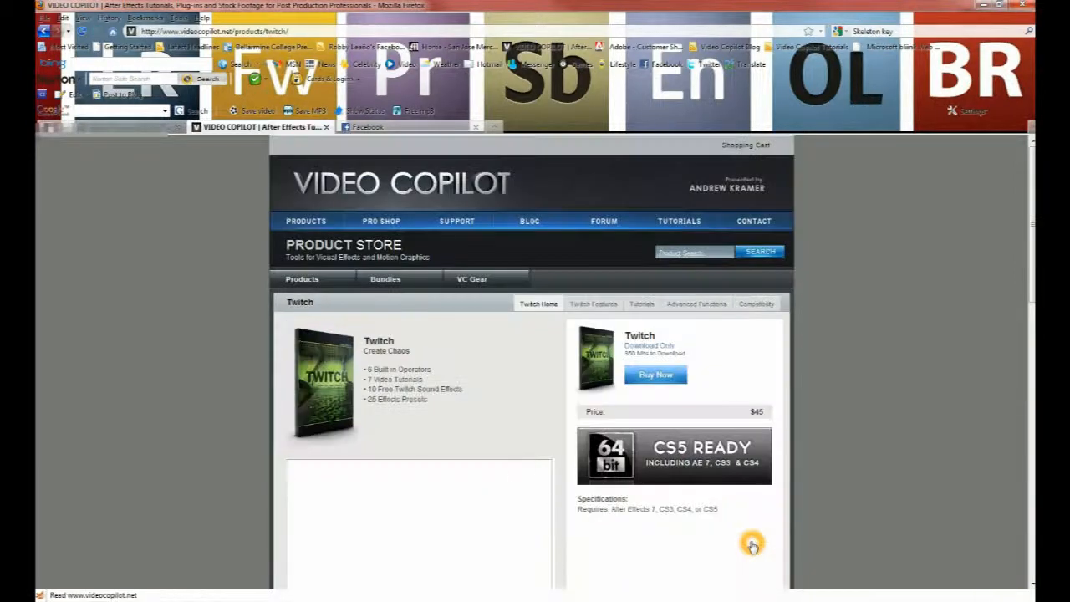
{"action": "scroll", "scroll_direction": "down", "scroll_amount": 3}
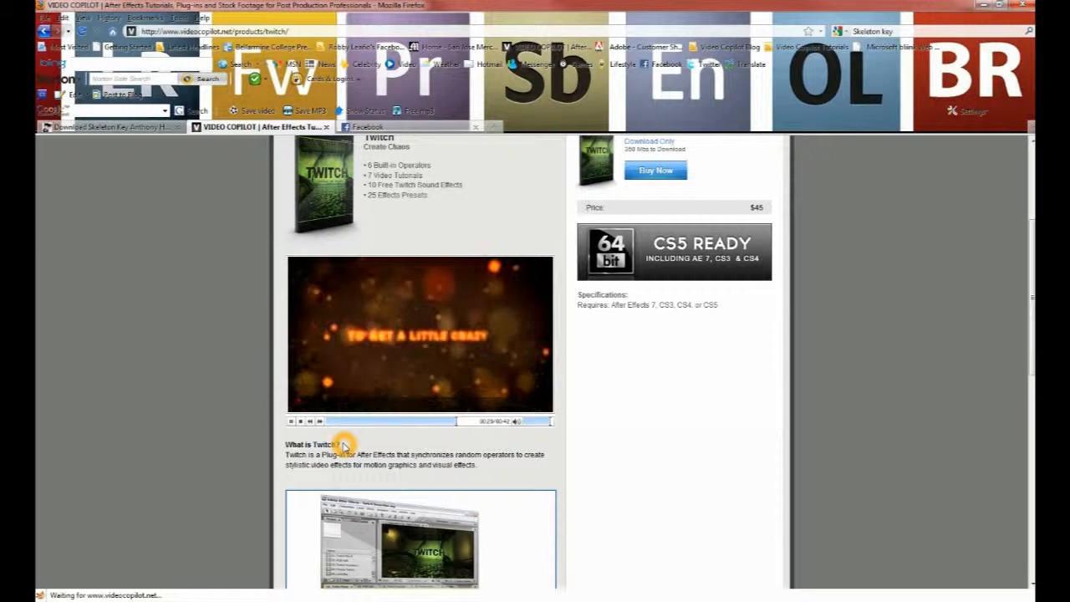
{"action": "left_click", "coordinate": [291, 421]}
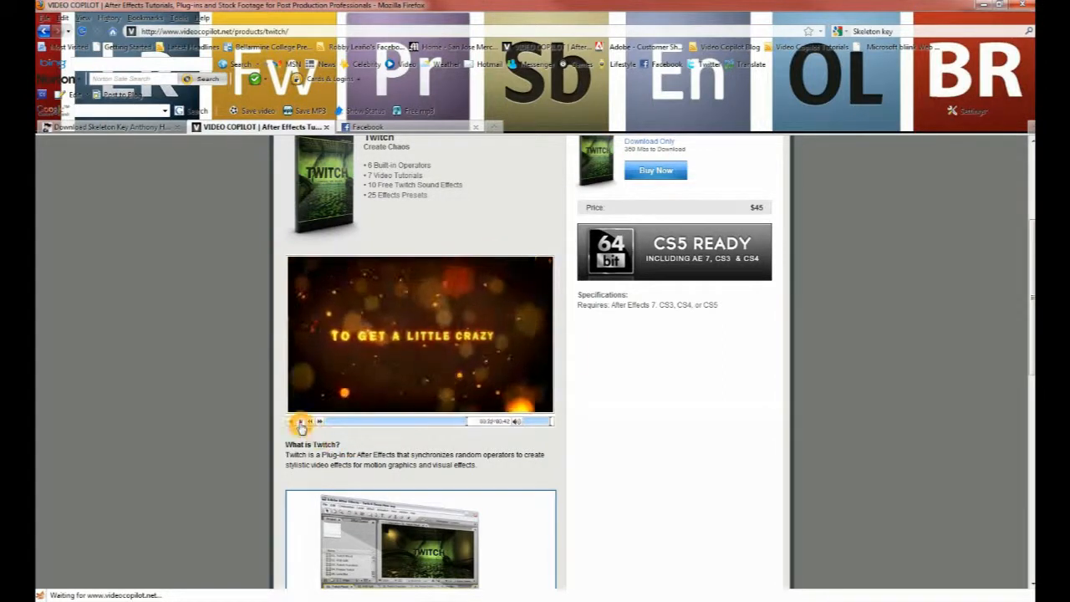
{"action": "left_click", "coordinate": [301, 422]}
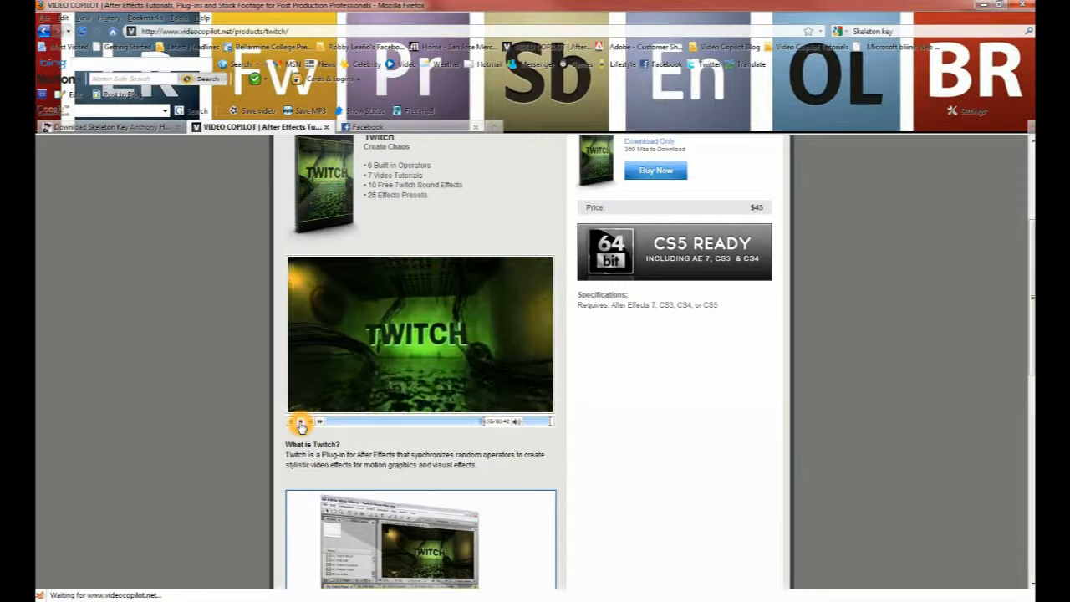
{"action": "left_click", "coordinate": [301, 421]}
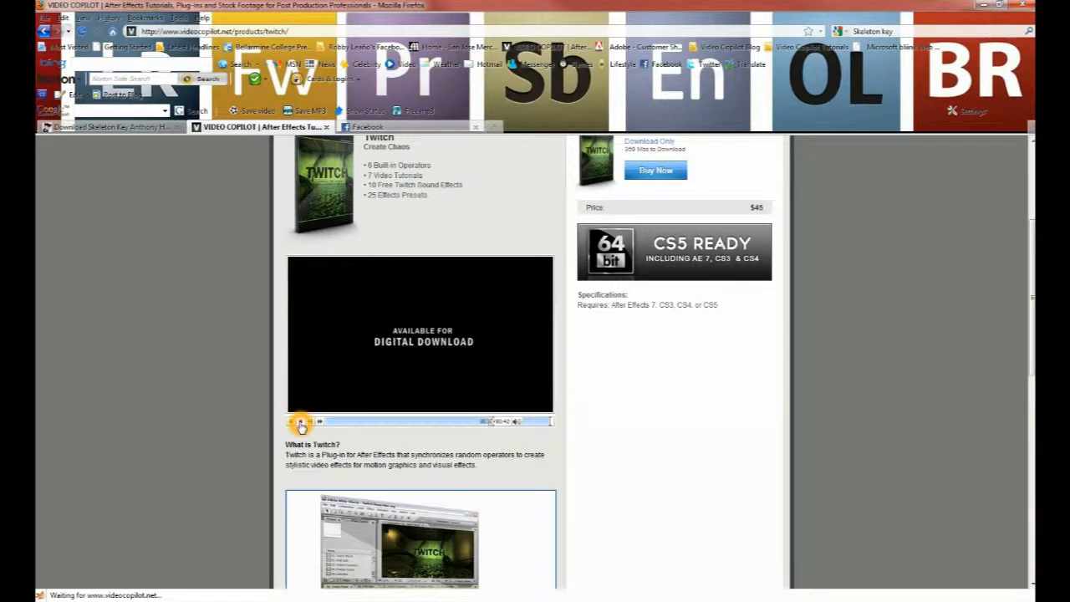
{"action": "scroll", "scroll_direction": "up", "scroll_amount": 3}
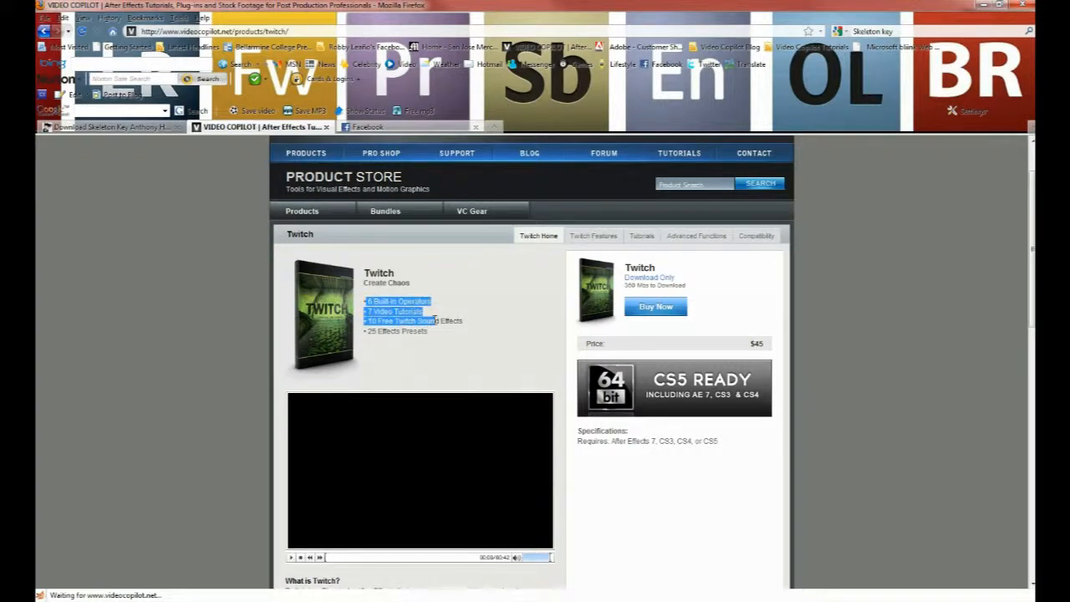
{"action": "left_click", "coordinate": [476, 321]}
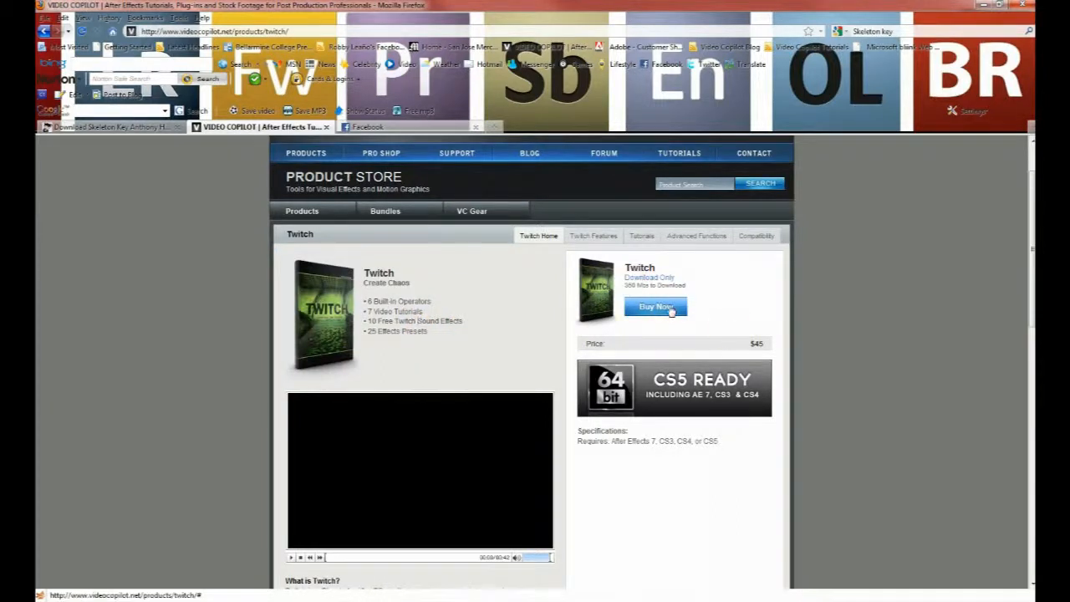
{"action": "left_click", "coordinate": [656, 308]}
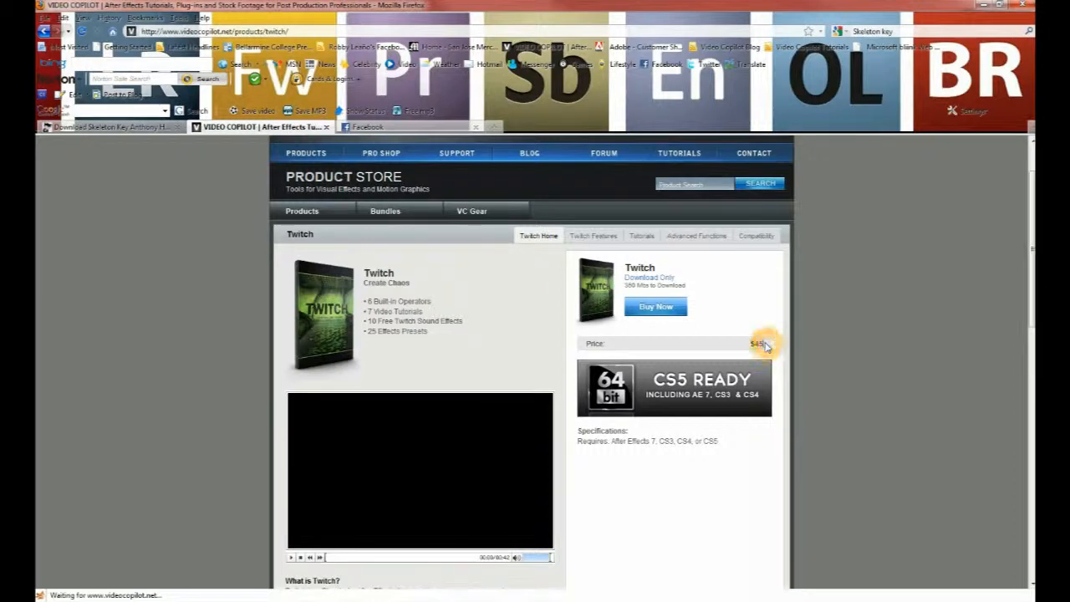
{"action": "scroll", "scroll_direction": "down", "scroll_amount": 3}
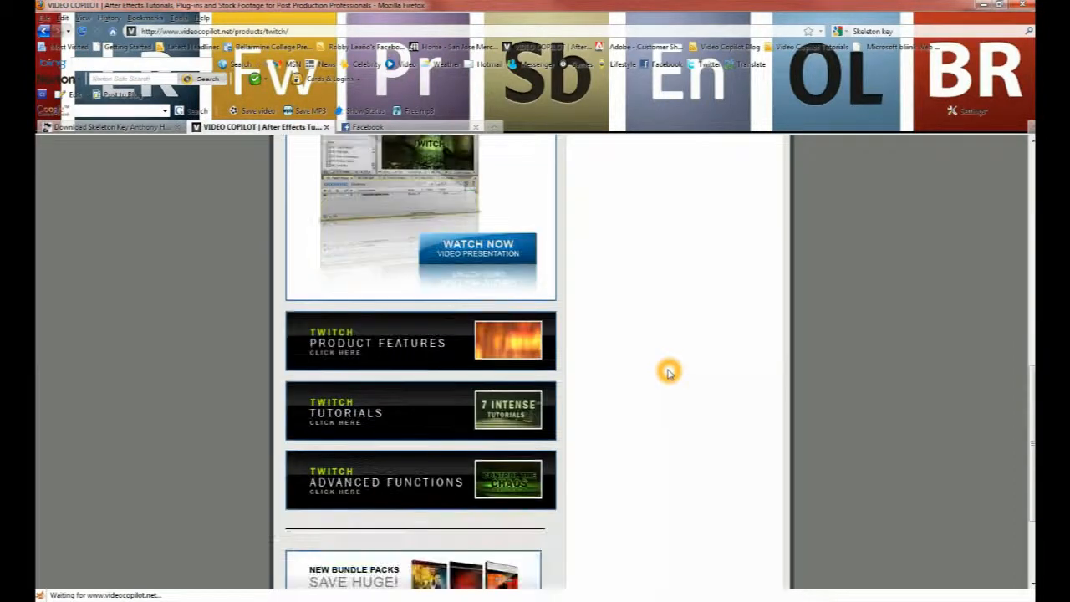
{"action": "scroll", "scroll_direction": "up", "scroll_amount": 3}
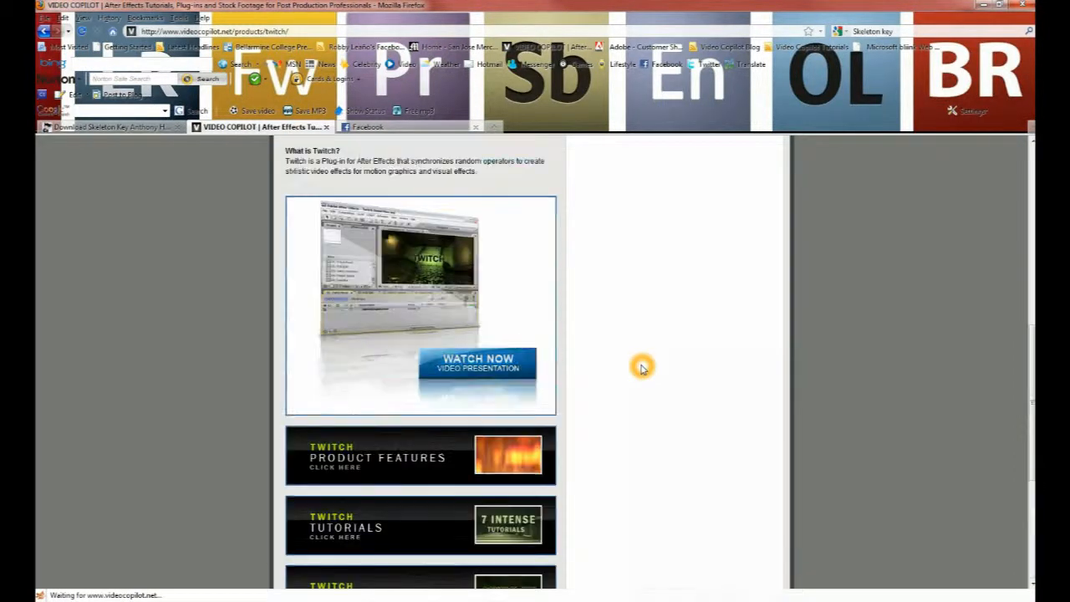
{"action": "scroll", "scroll_direction": "up", "scroll_amount": 3}
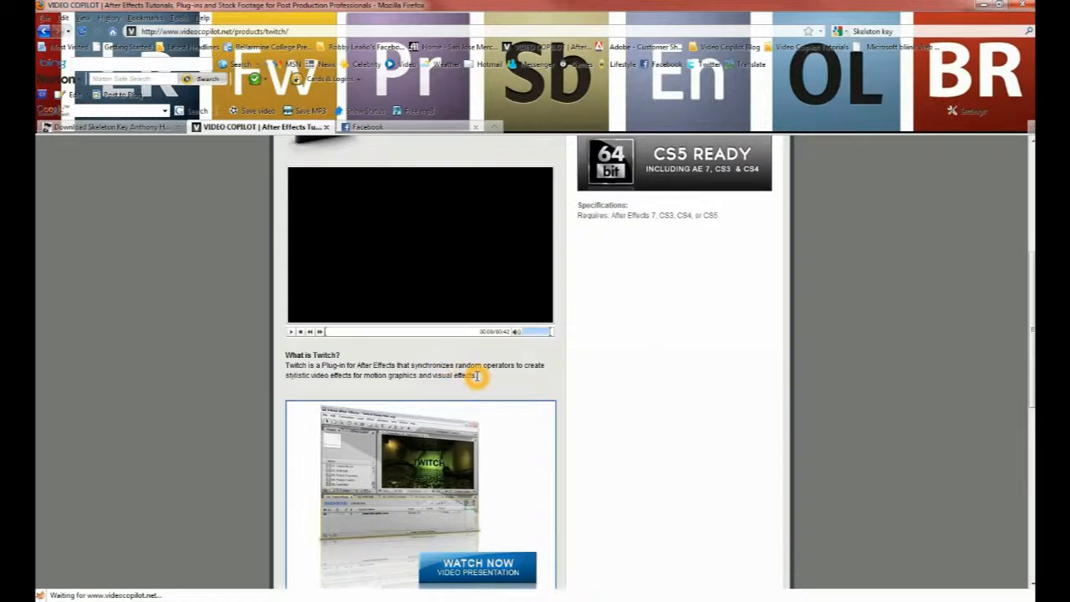
{"action": "mouse_move", "coordinate": [321, 368]}
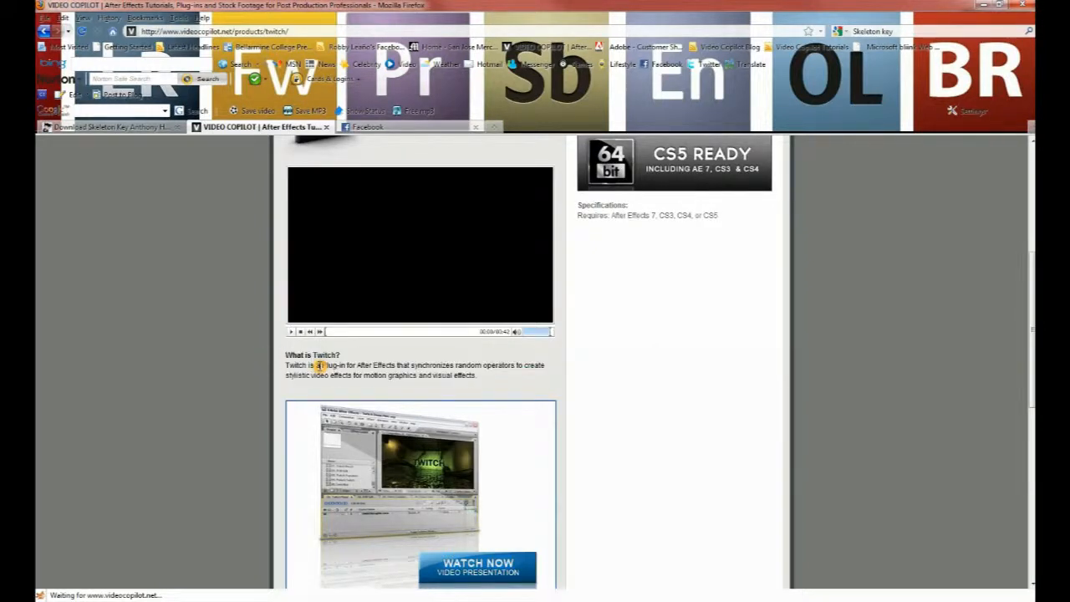
{"action": "scroll", "scroll_direction": "up", "scroll_amount": 3}
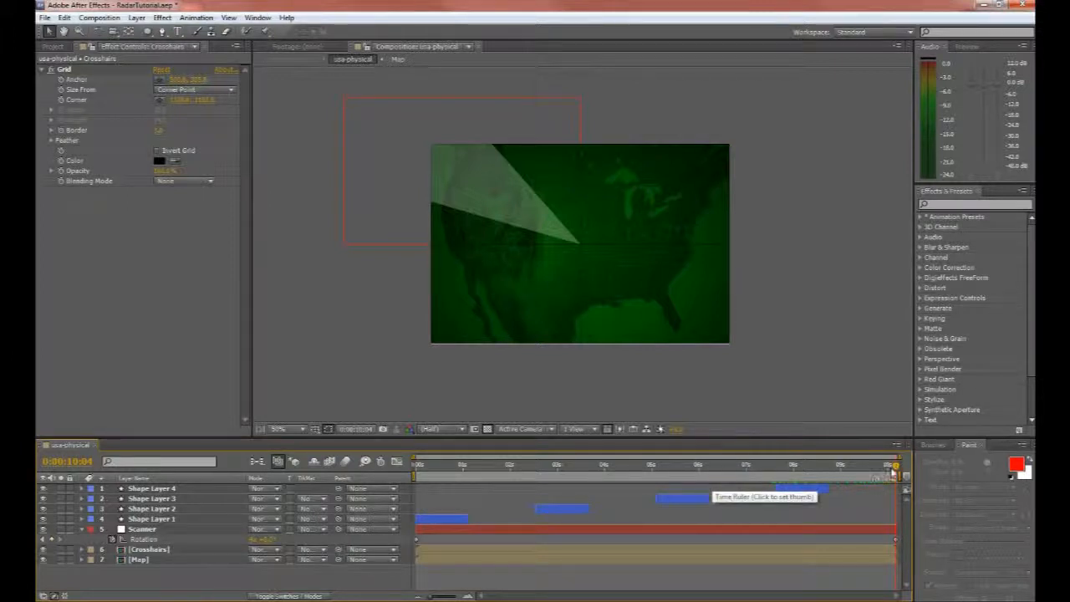
{"action": "left_click", "coordinate": [893, 470]}
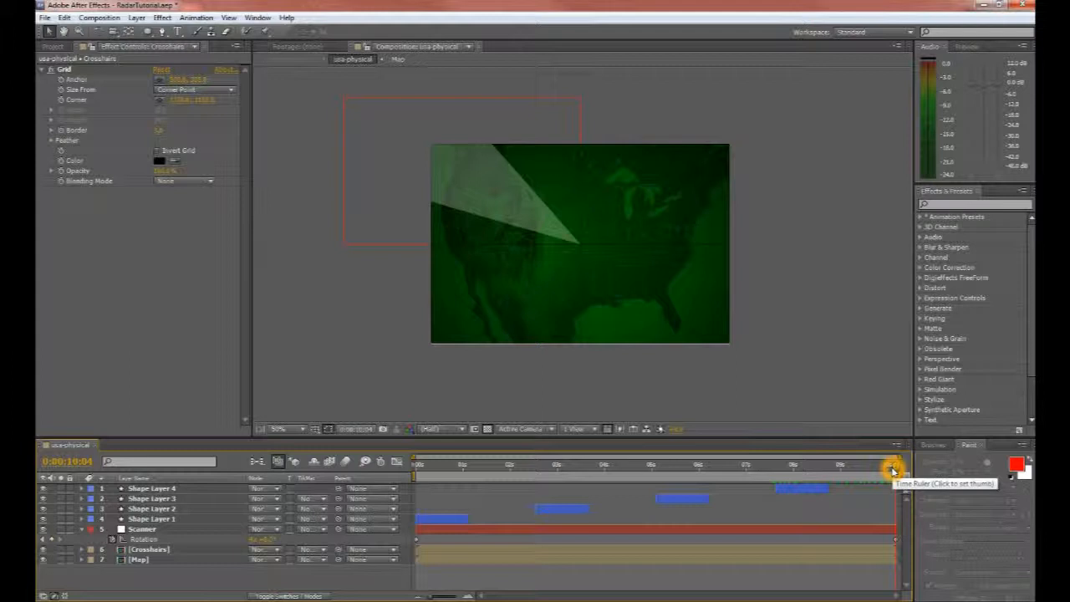
{"action": "left_click", "coordinate": [802, 464]}
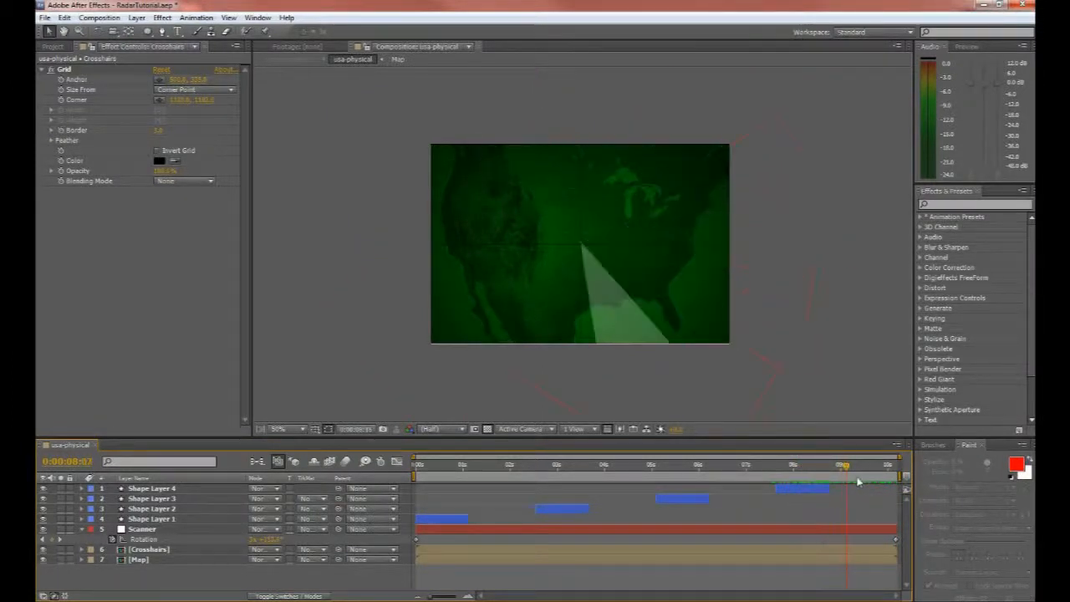
{"action": "left_click_drag", "start_coordinate": [843, 465], "coordinate": [893, 465]}
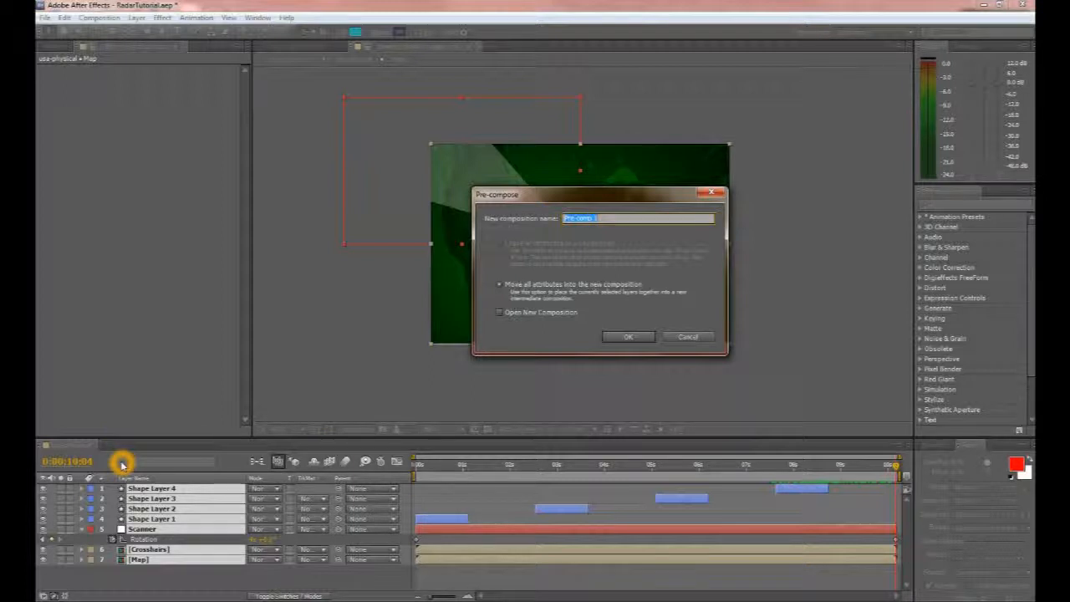
Name the precomp 'Radar', confirm it, check its nested layers and return to the main comp
{"action": "type", "text": "Ra"}
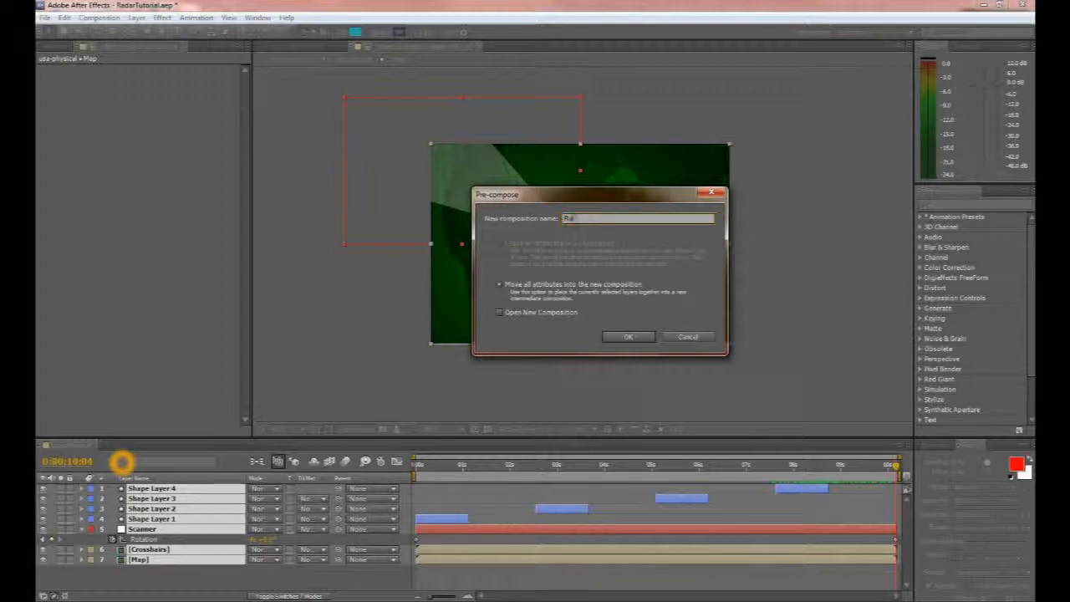
{"action": "type", "text": "dar"}
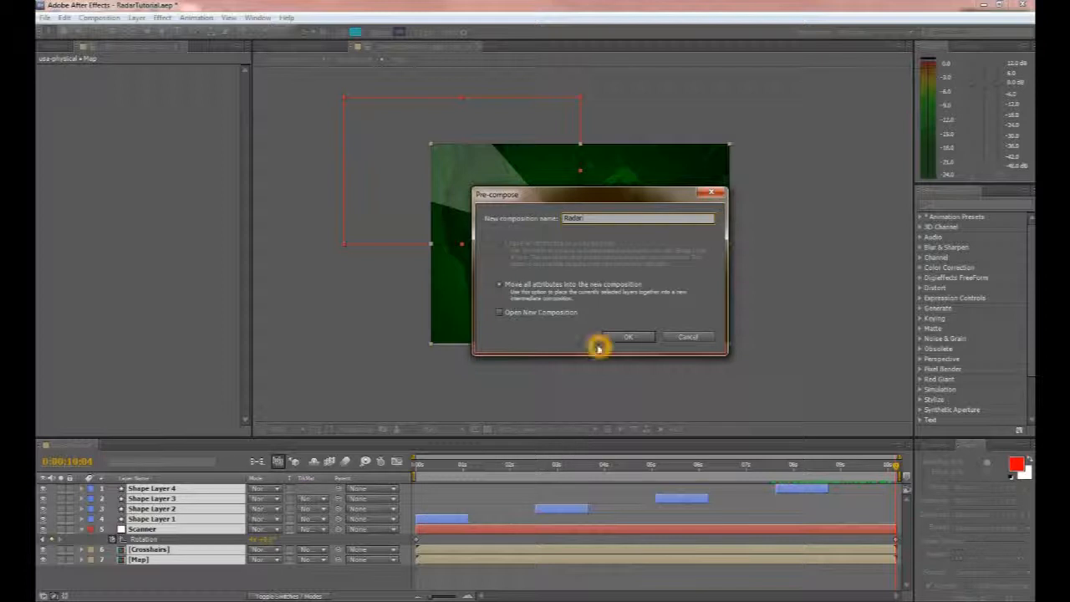
{"action": "left_click", "coordinate": [629, 336]}
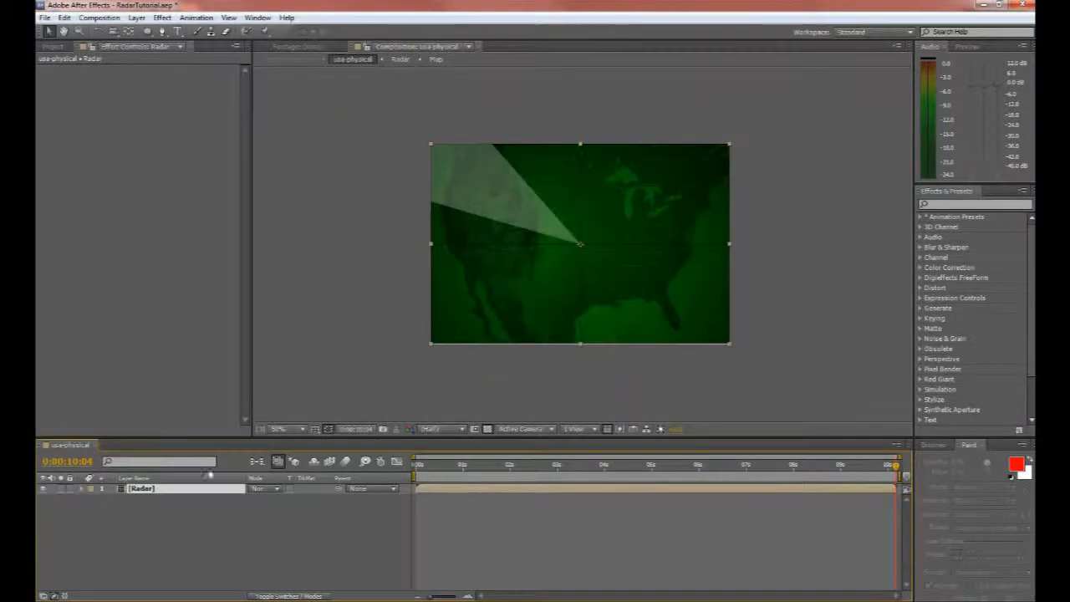
{"action": "left_click", "coordinate": [124, 445]}
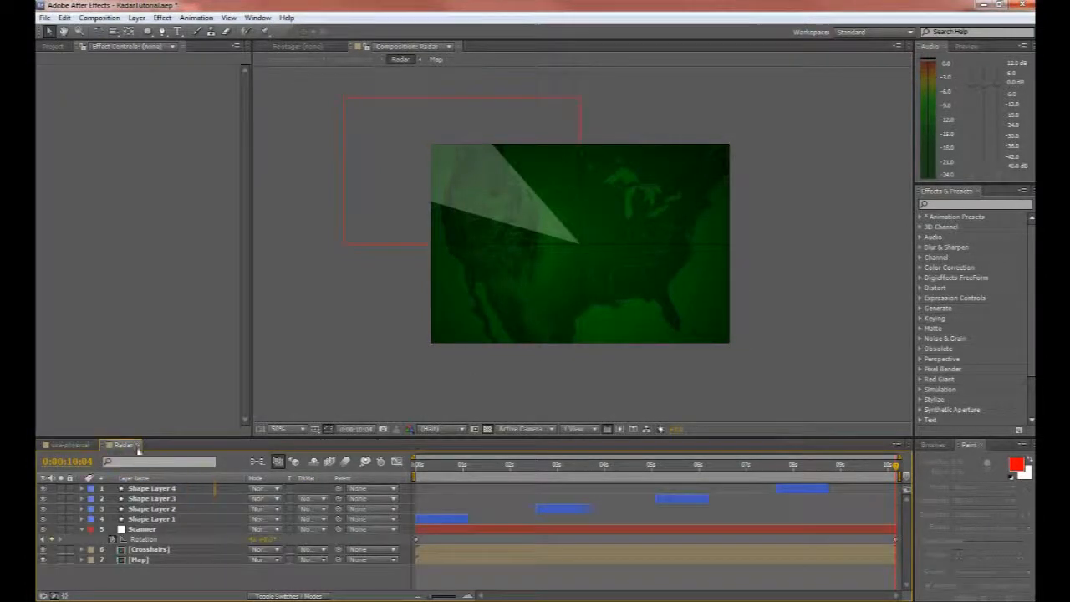
{"action": "left_click", "coordinate": [141, 445]}
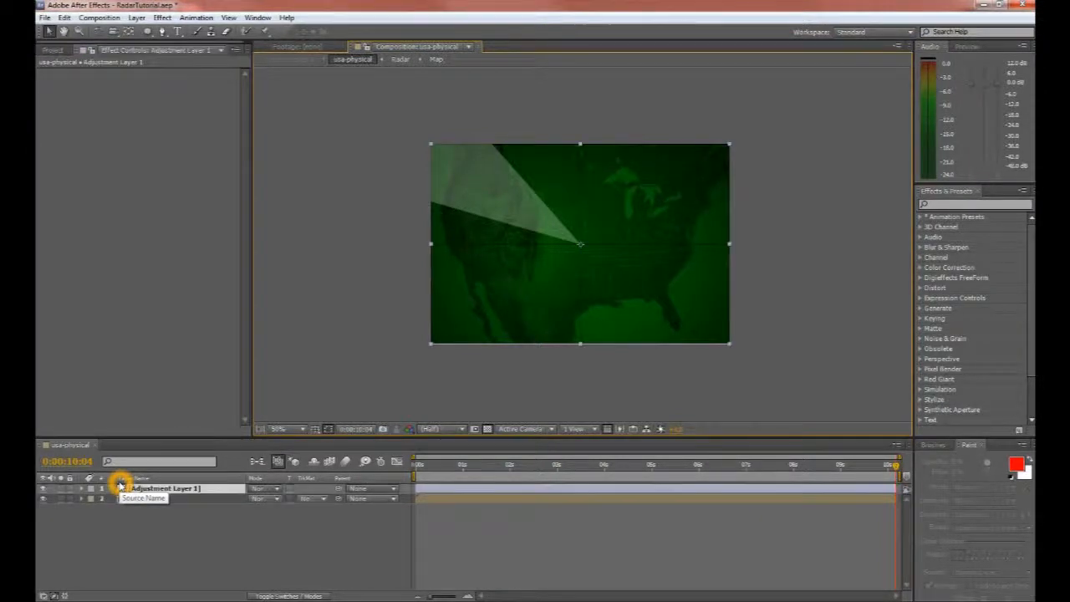
Apply a Twitch preset from Effects & Presets to the adjustment layer, accepting the conversion warning
{"action": "left_click", "coordinate": [121, 486]}
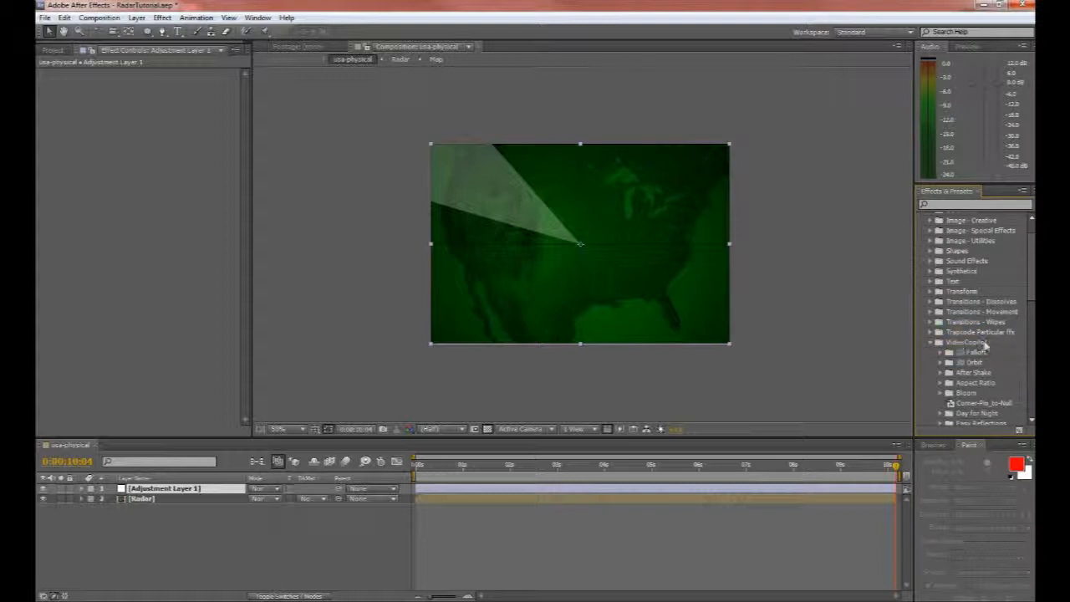
{"action": "scroll", "scroll_direction": "down", "scroll_amount": 3}
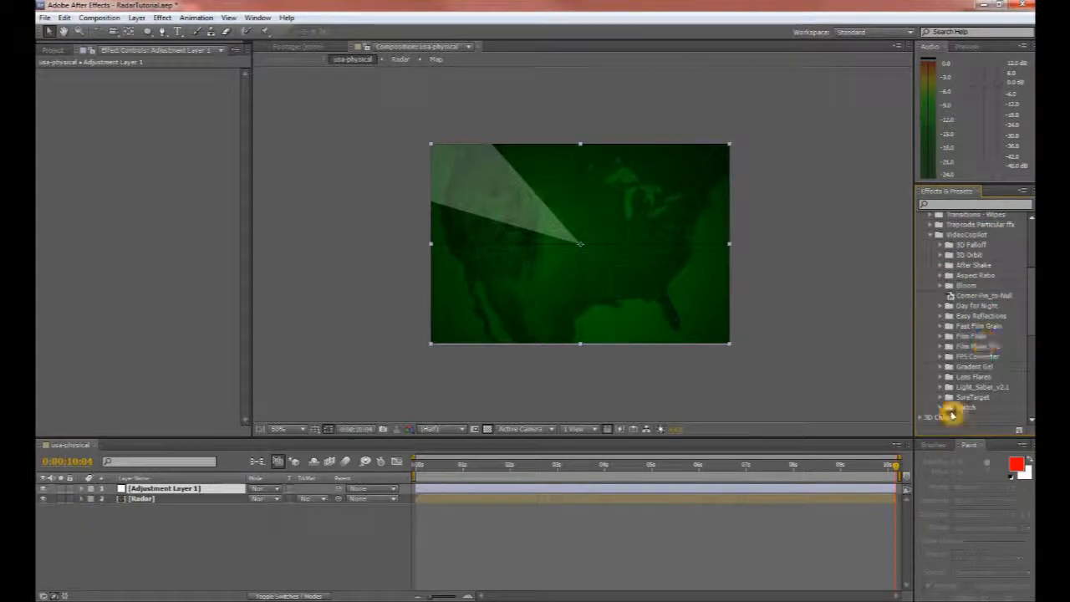
{"action": "scroll", "scroll_direction": "down", "scroll_amount": 3}
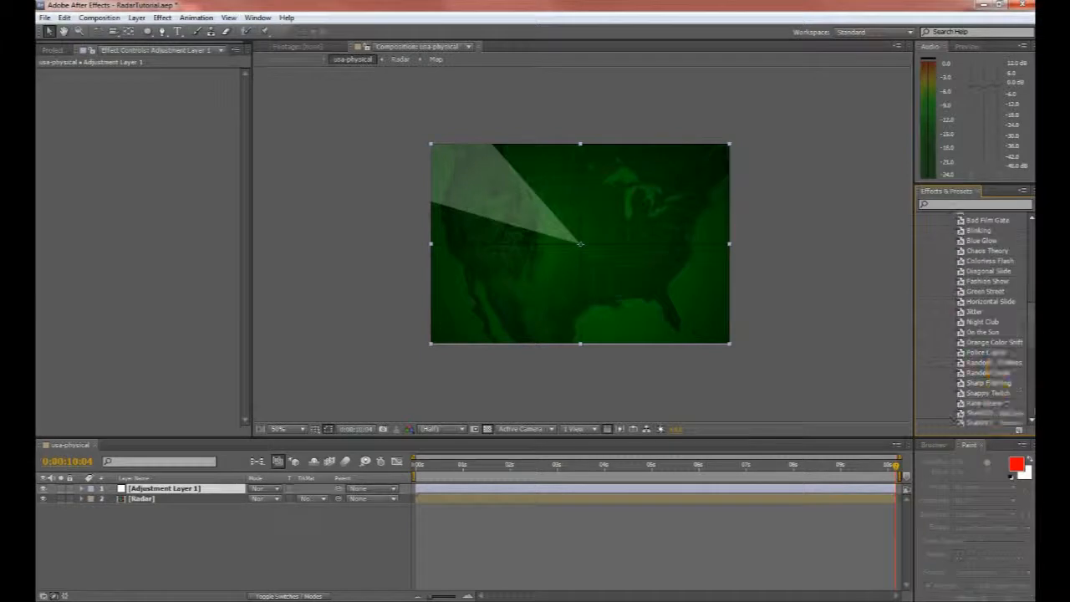
{"action": "scroll", "scroll_direction": "down", "scroll_amount": 3}
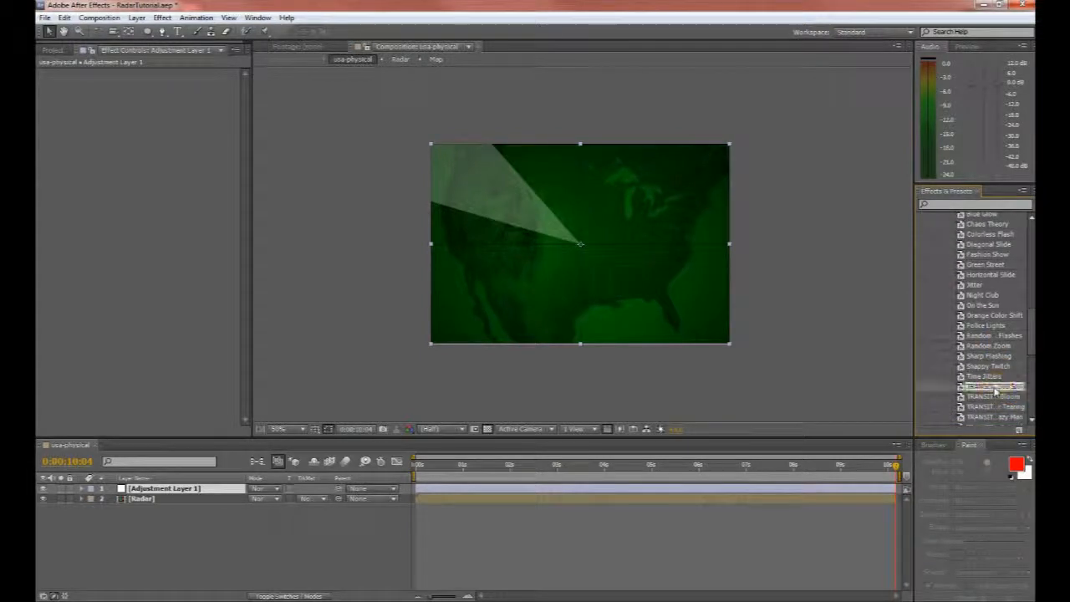
{"action": "double_click", "coordinate": [993, 384]}
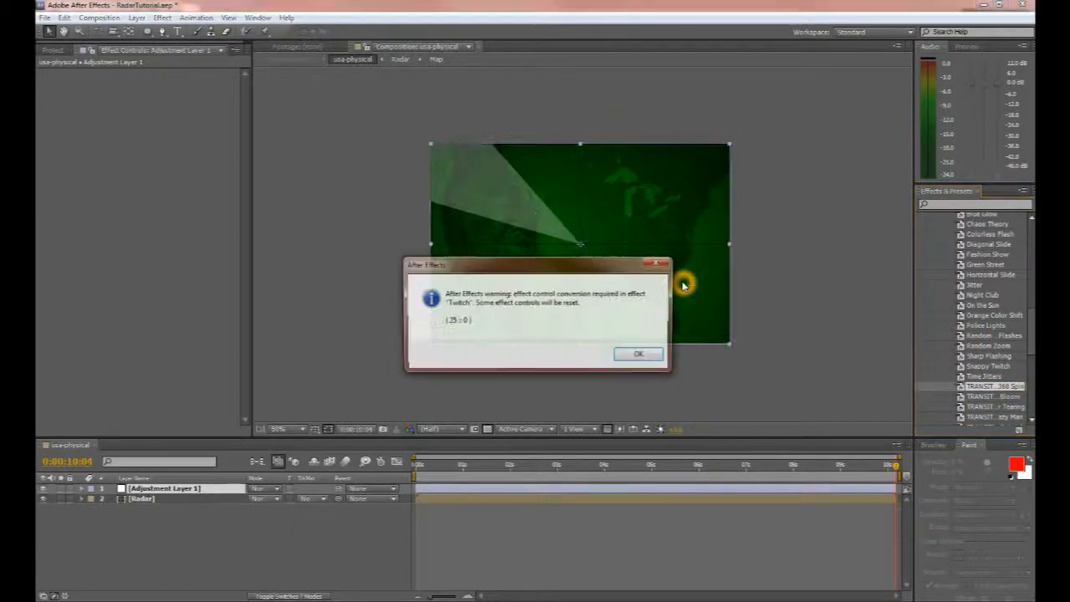
{"action": "left_click", "coordinate": [639, 354]}
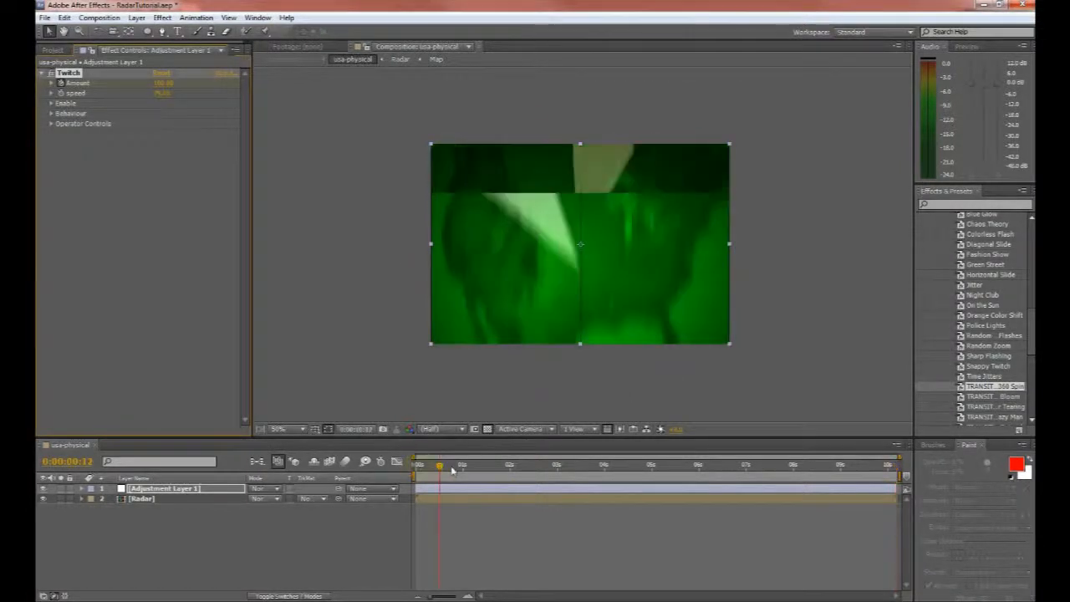
Preview the glitch across the composition and move near its end
{"action": "left_click_drag", "start_coordinate": [438, 468], "coordinate": [839, 476]}
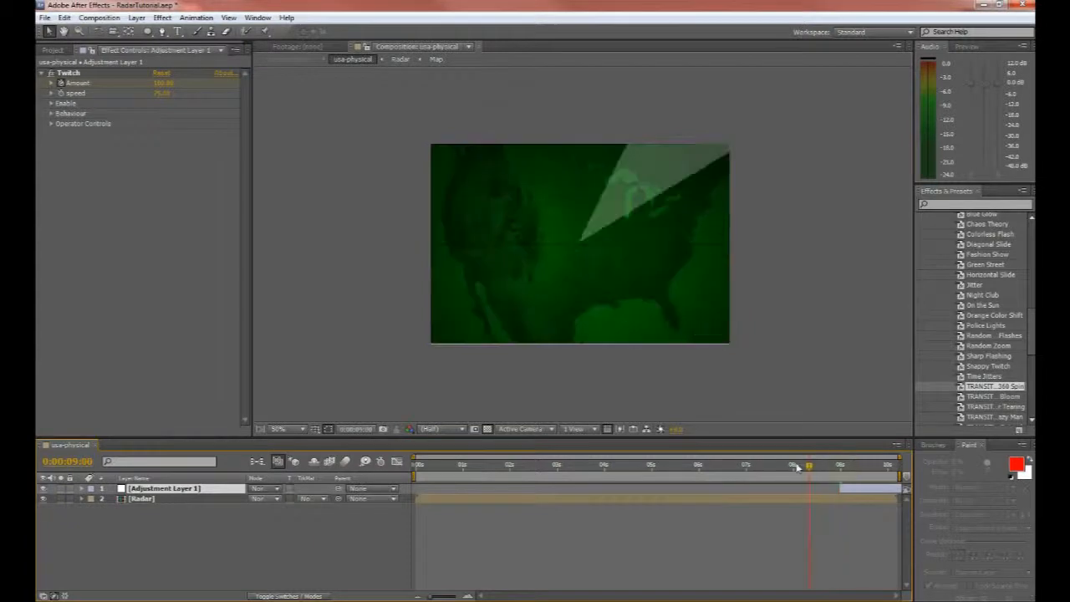
{"action": "left_click", "coordinate": [839, 464]}
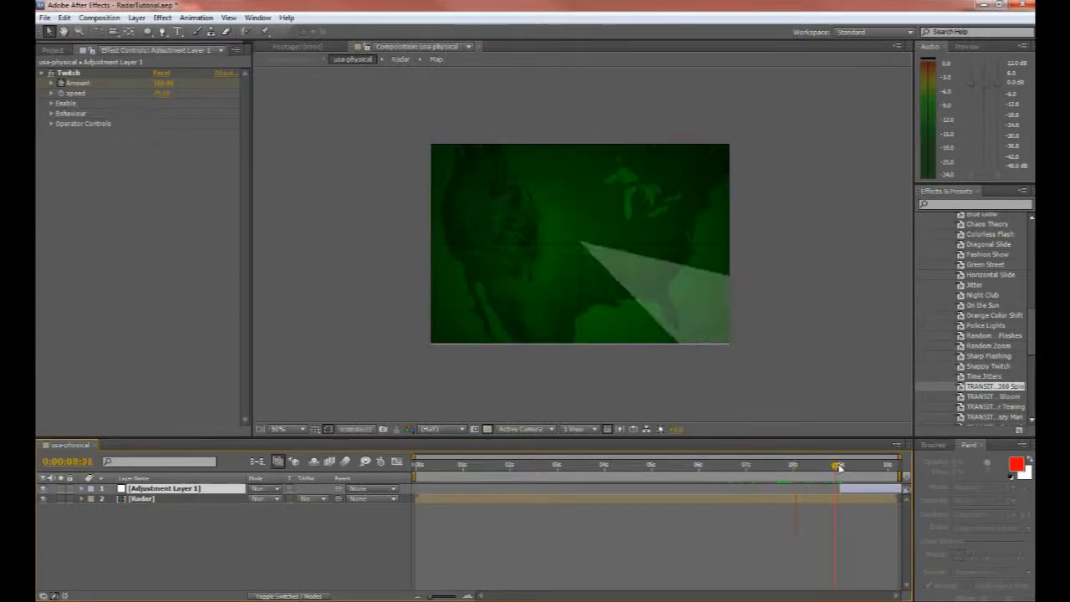
{"action": "left_click", "coordinate": [839, 465]}
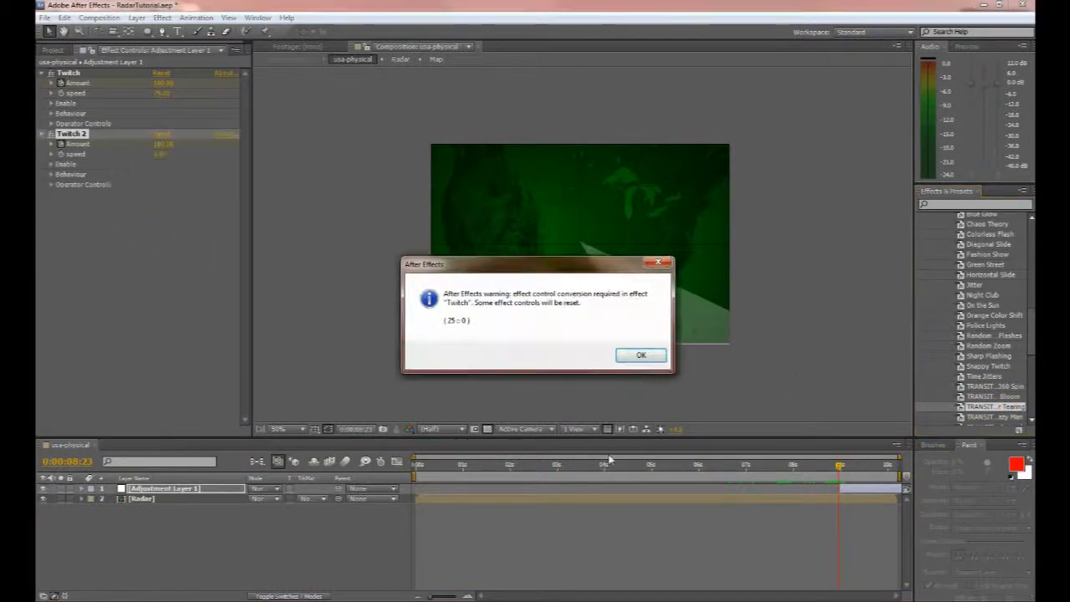
Accept the second Twitch's warning, preview the stacked glitch near the end and expand the first Twitch's operator controls
{"action": "left_click", "coordinate": [642, 355]}
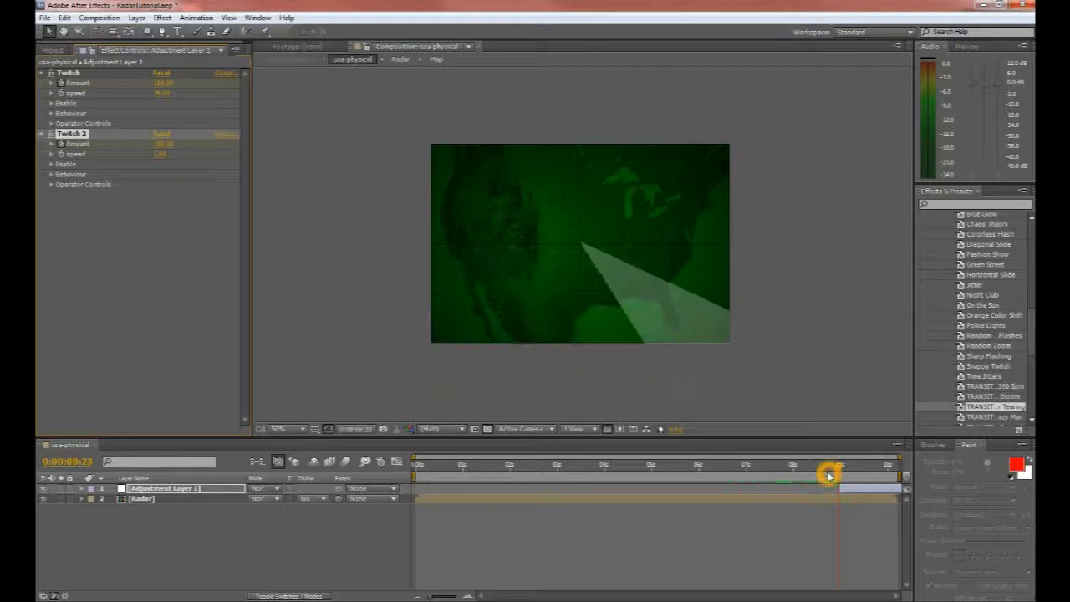
{"action": "left_click_drag", "start_coordinate": [839, 471], "coordinate": [849, 472]}
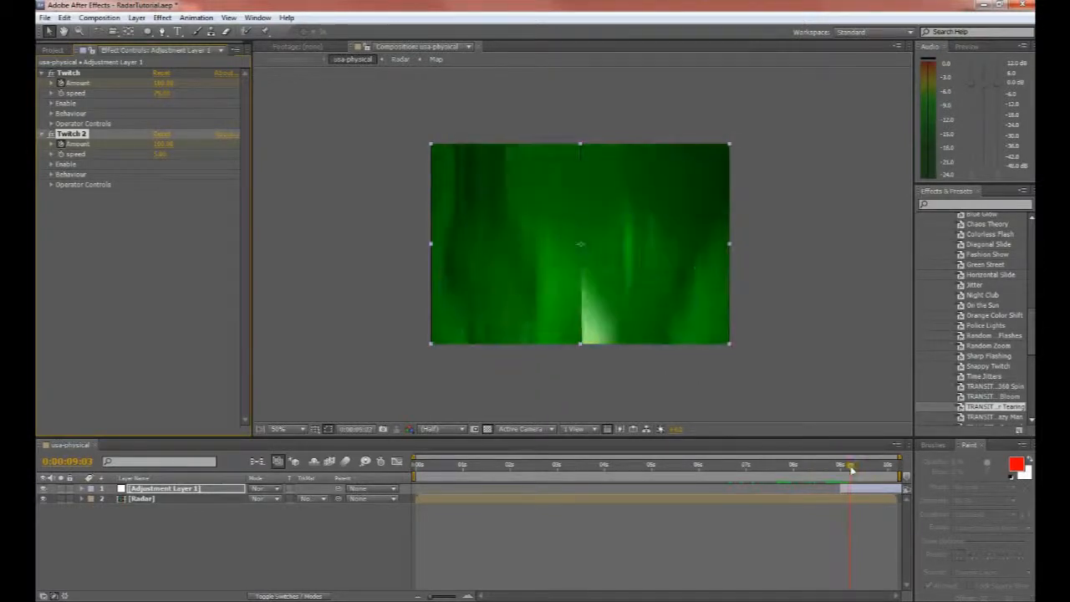
{"action": "left_click_drag", "start_coordinate": [849, 469], "coordinate": [861, 469]}
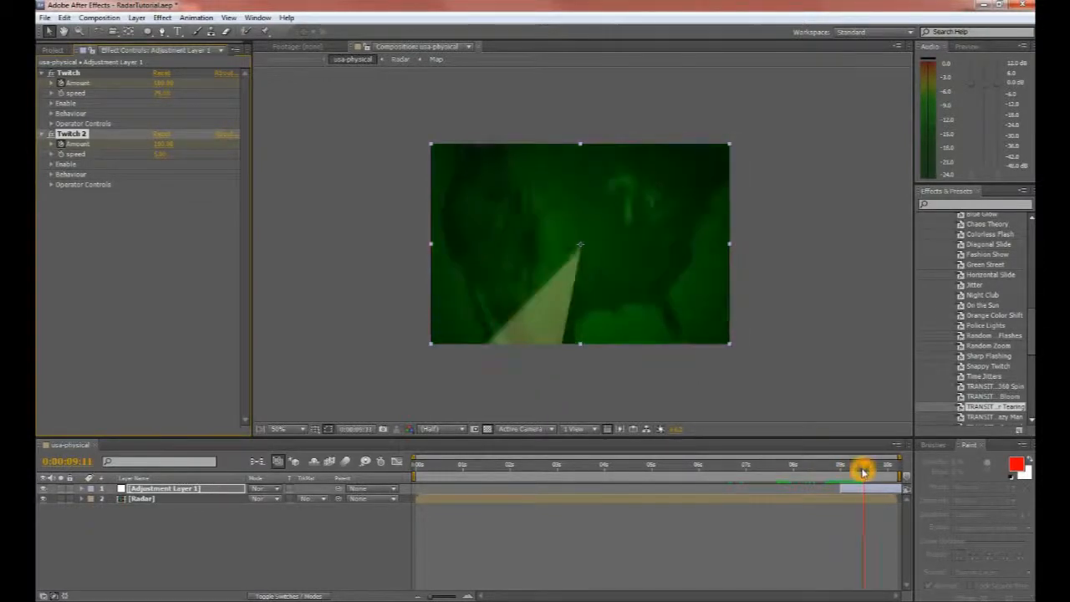
{"action": "left_click_drag", "start_coordinate": [863, 469], "coordinate": [849, 470]}
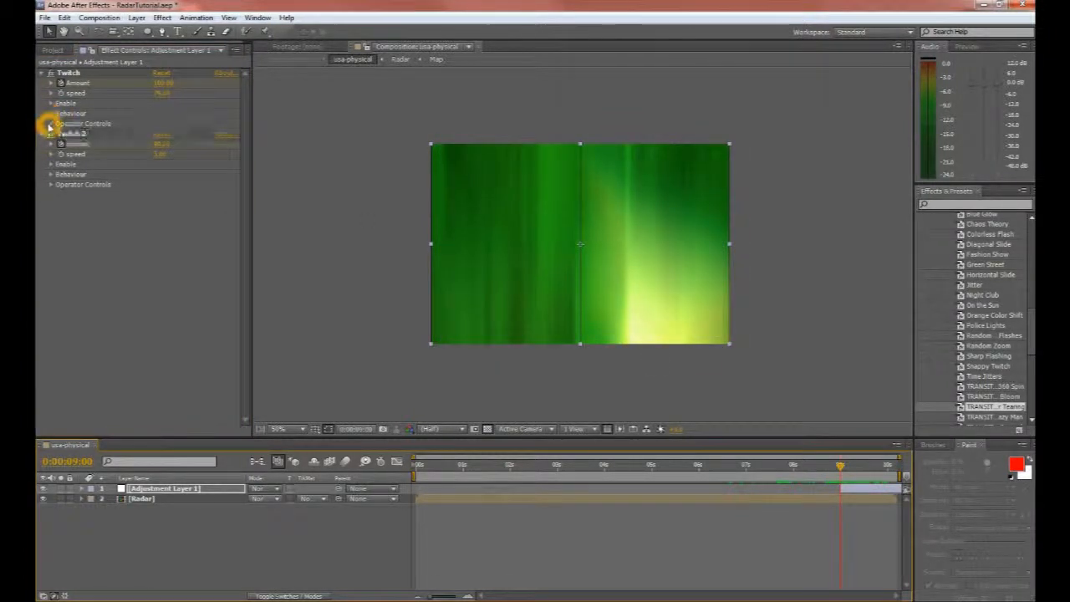
{"action": "left_click", "coordinate": [50, 124]}
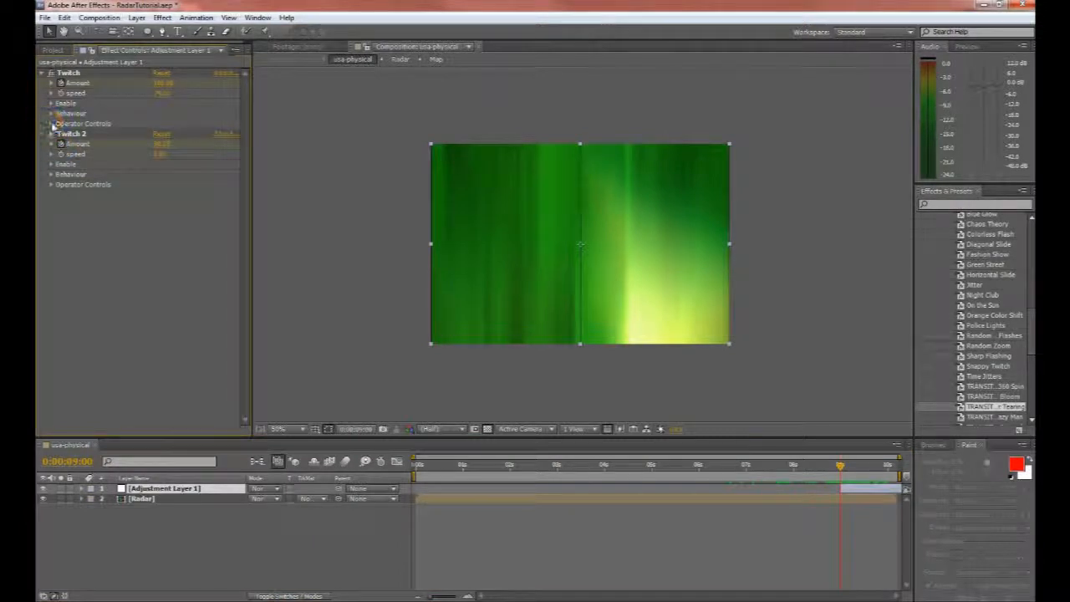
{"action": "left_click", "coordinate": [50, 123]}
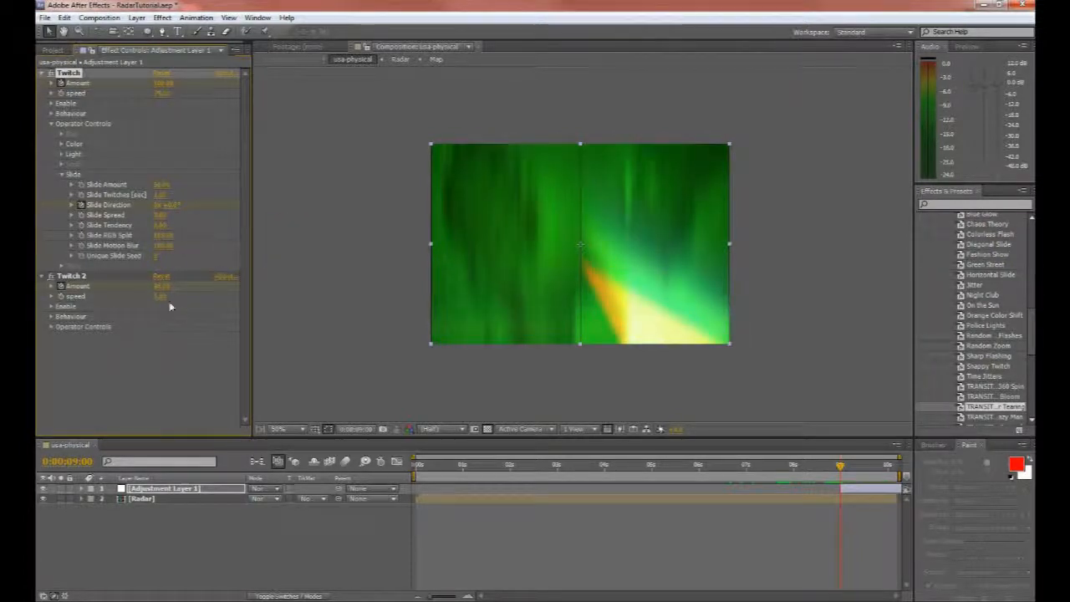
Expand the first Twitch's slide settings and the second Twitch's operator and light settings, then preview near the end
{"action": "left_click", "coordinate": [52, 326]}
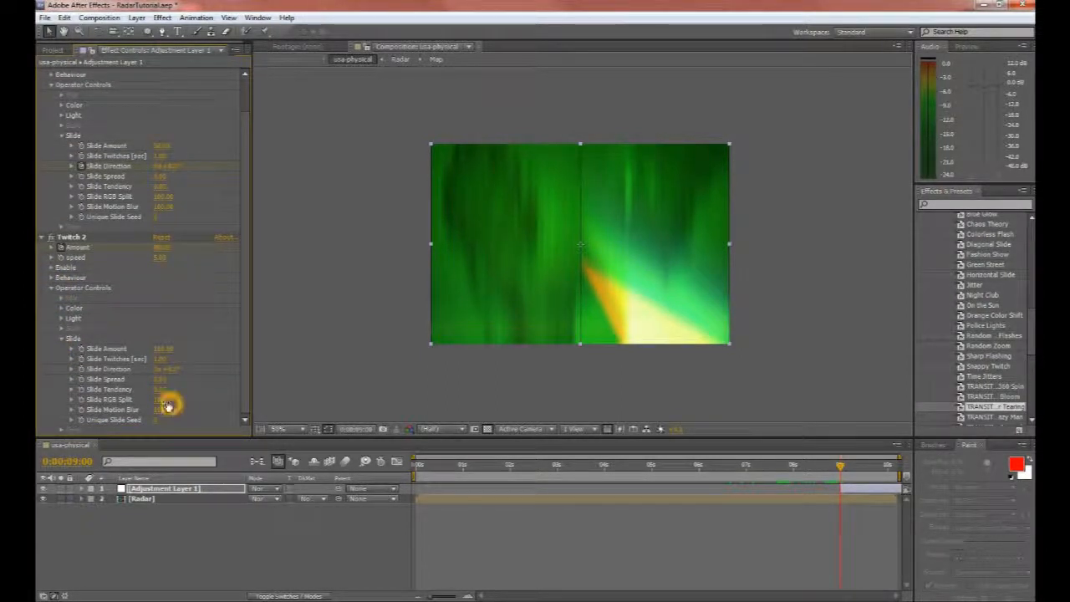
{"action": "left_click", "coordinate": [70, 237]}
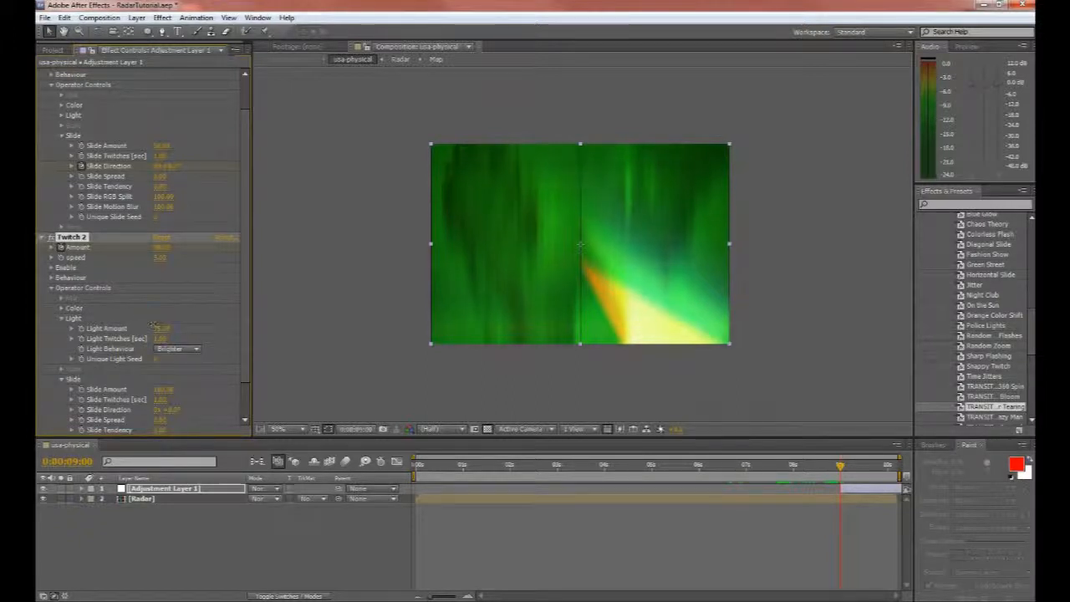
{"action": "left_click", "coordinate": [141, 270]}
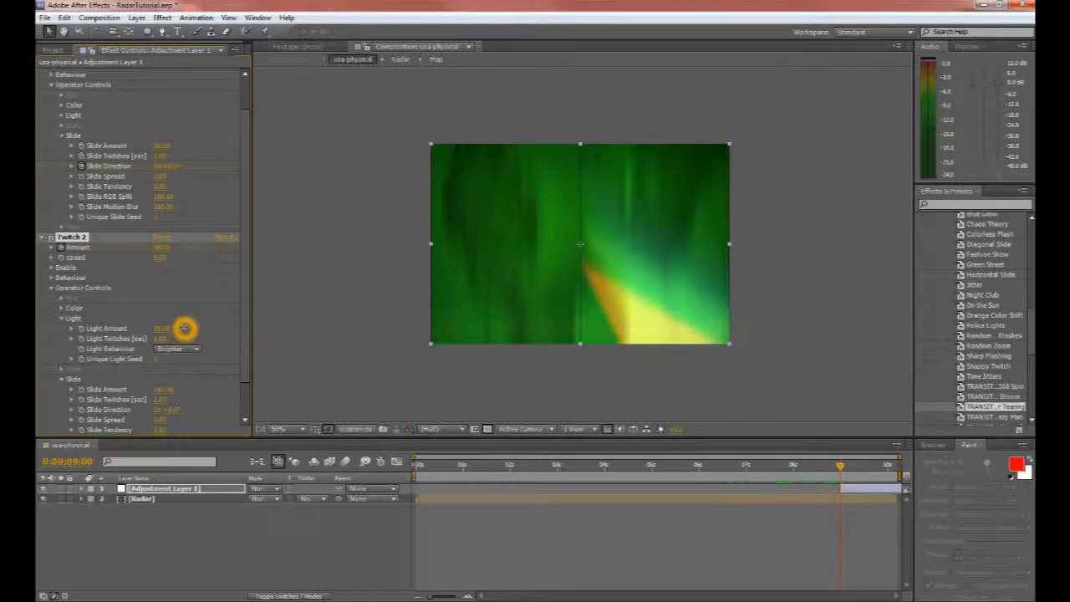
{"action": "left_click", "coordinate": [60, 318]}
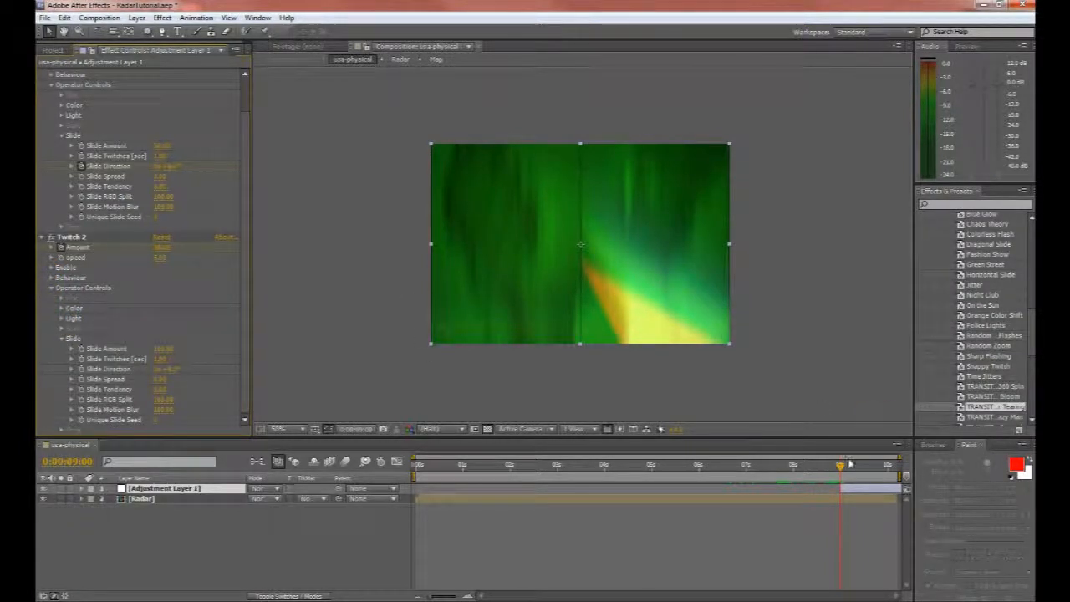
{"action": "left_click_drag", "start_coordinate": [839, 465], "coordinate": [873, 465]}
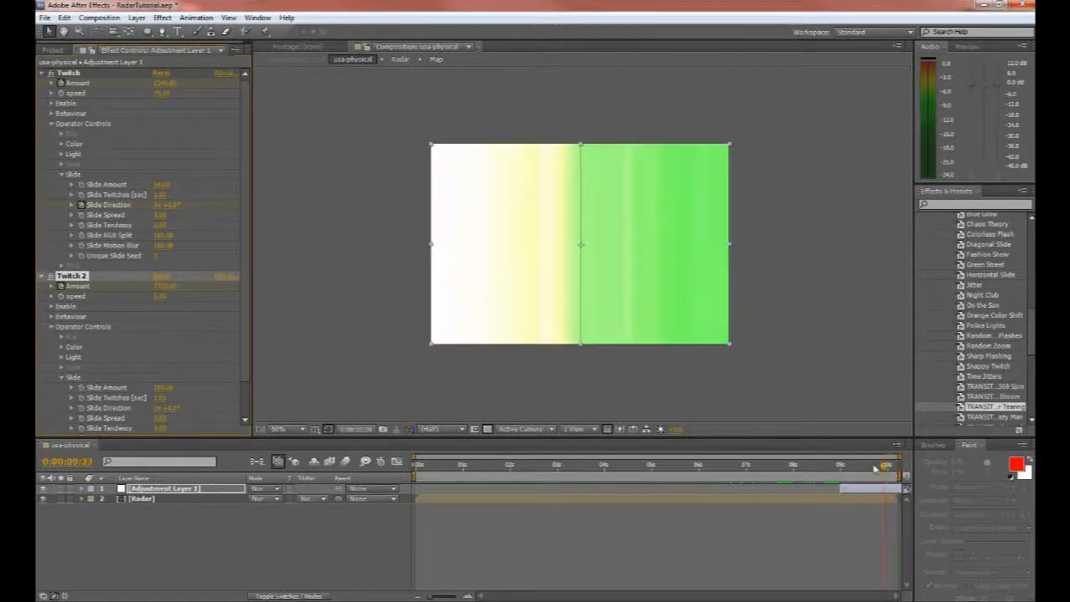
{"action": "left_click_drag", "start_coordinate": [882, 465], "coordinate": [866, 464]}
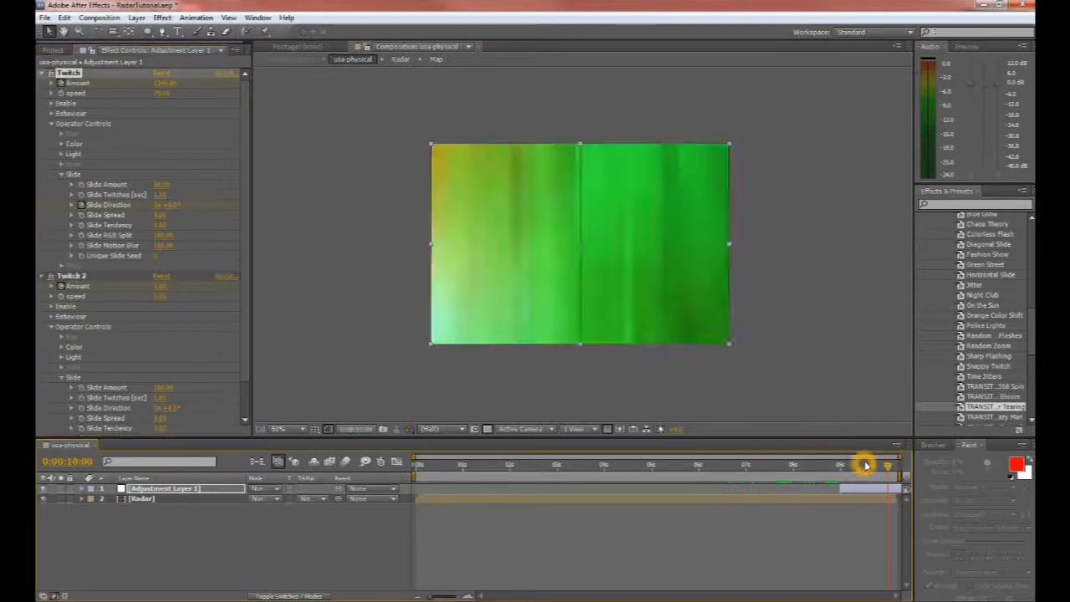
{"action": "left_click_drag", "start_coordinate": [866, 465], "coordinate": [872, 465]}
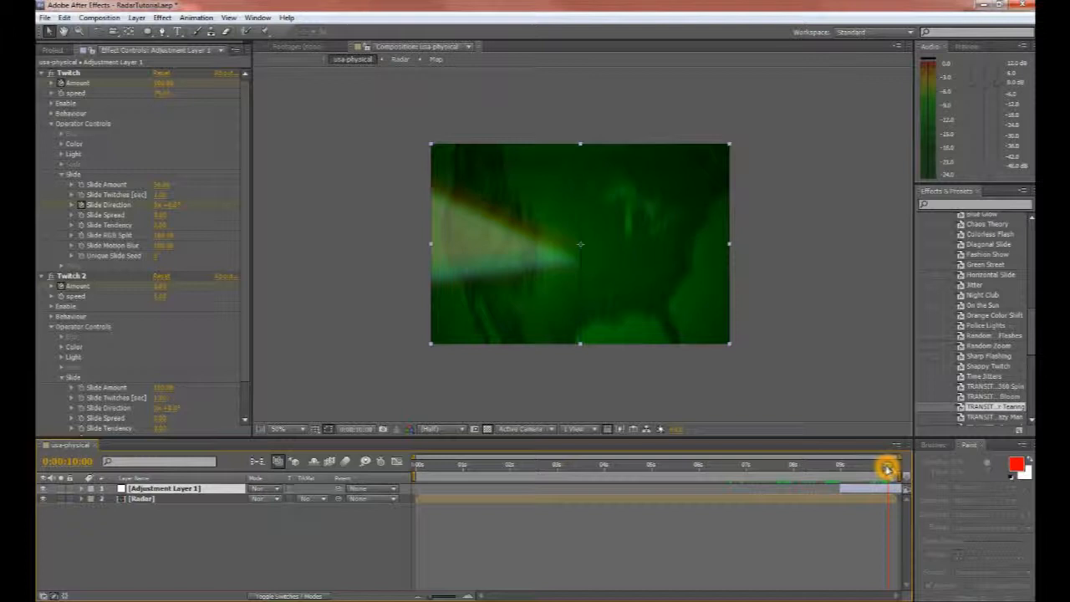
{"action": "left_click_drag", "start_coordinate": [886, 464], "coordinate": [866, 465]}
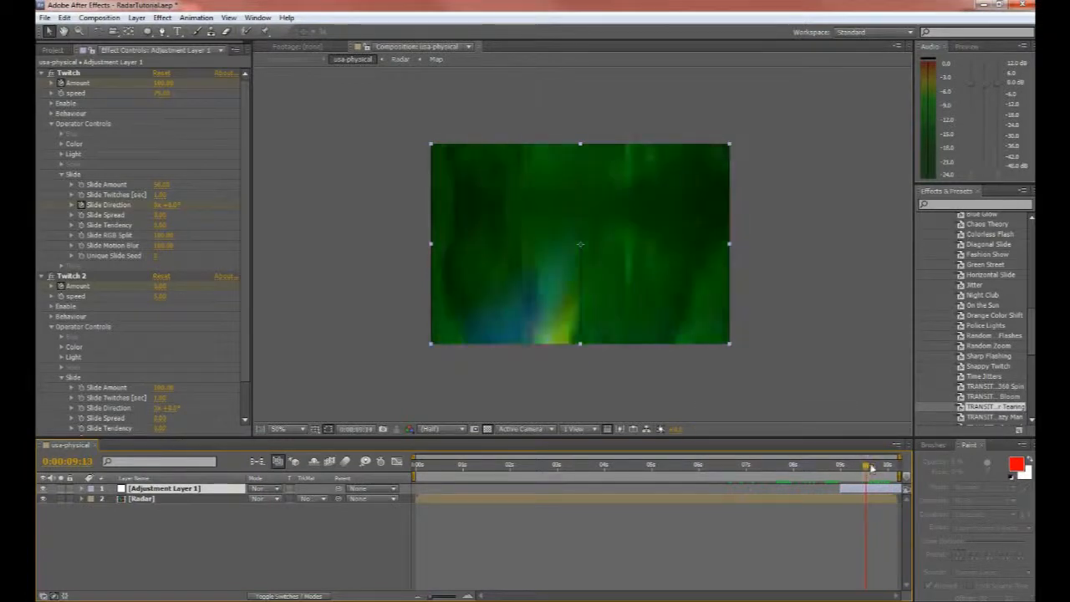
{"action": "left_click_drag", "start_coordinate": [866, 465], "coordinate": [872, 465]}
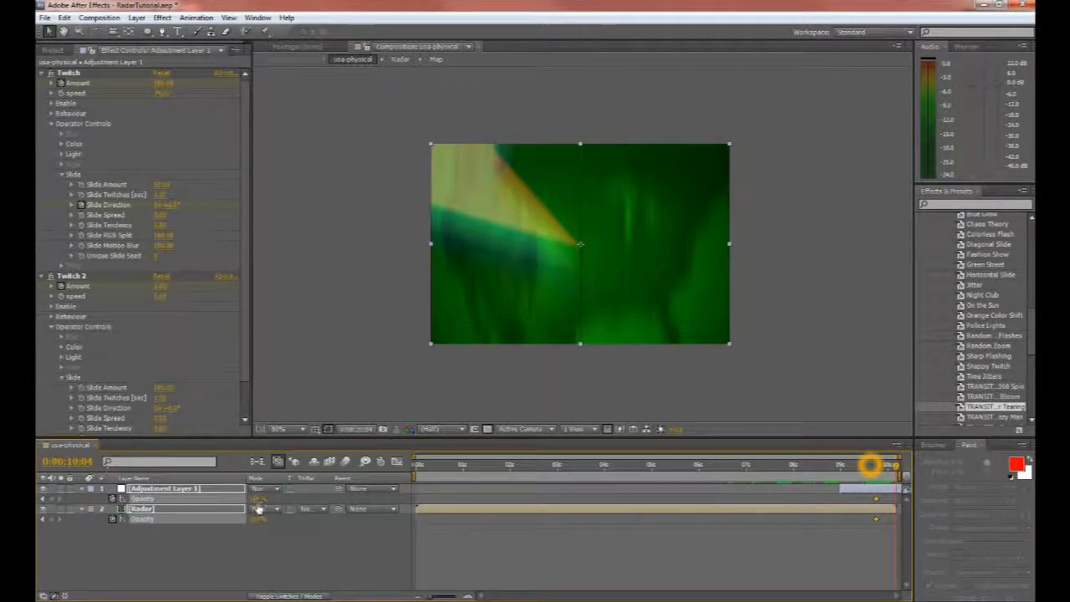
Set the radar layer's end opacity, switch the transparency grid to black and preview the fade-out
{"action": "double_click", "coordinate": [259, 498]}
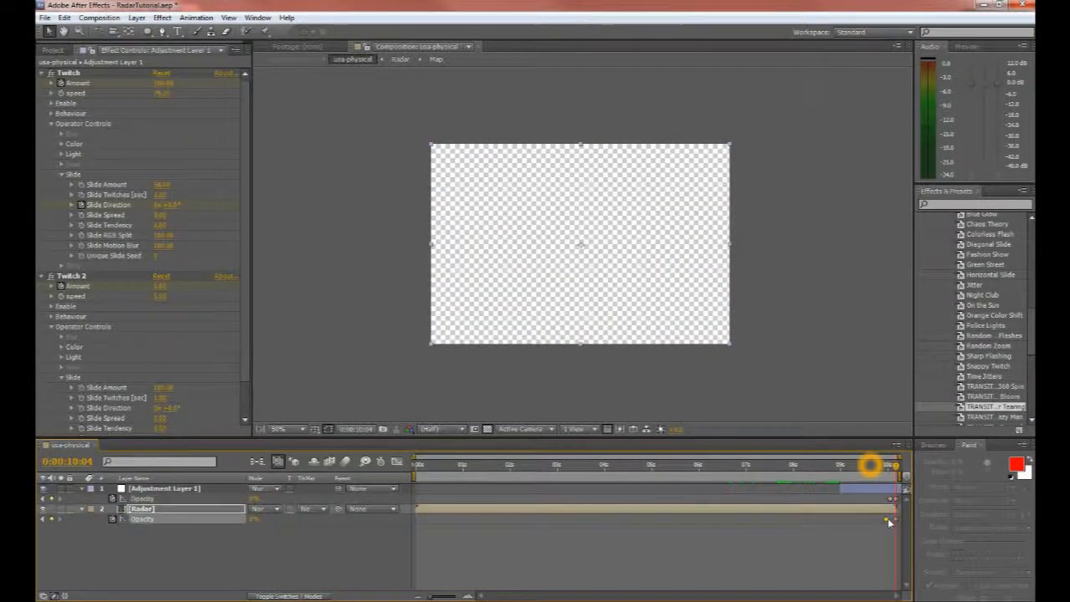
{"action": "left_click", "coordinate": [143, 508]}
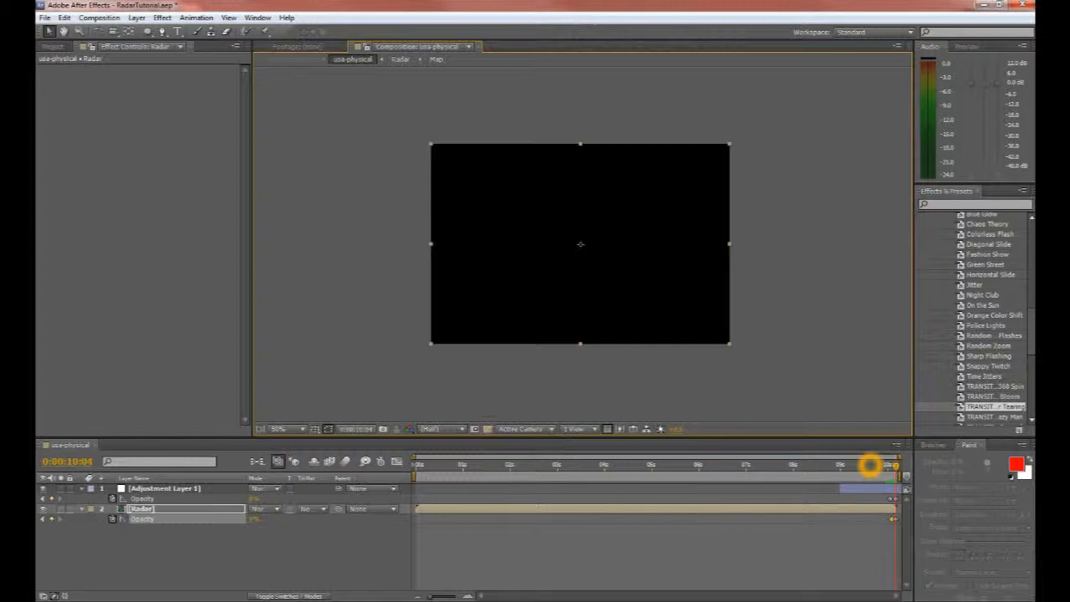
{"action": "left_click_drag", "start_coordinate": [869, 465], "coordinate": [839, 465]}
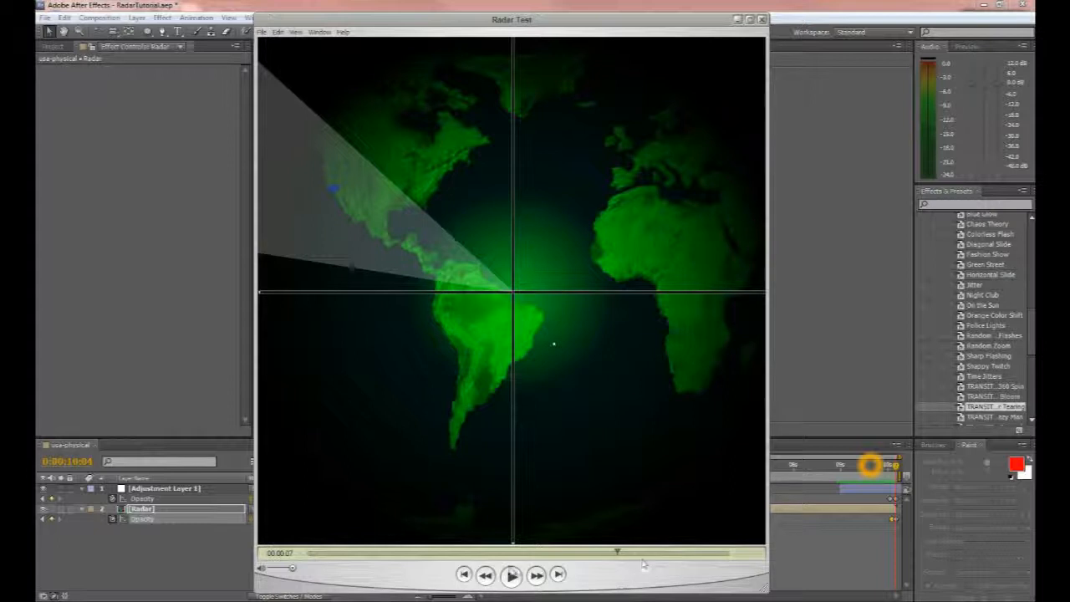
Play the rendered Radar Test movie showing the radar sweep over the world map
{"action": "left_click", "coordinate": [512, 575]}
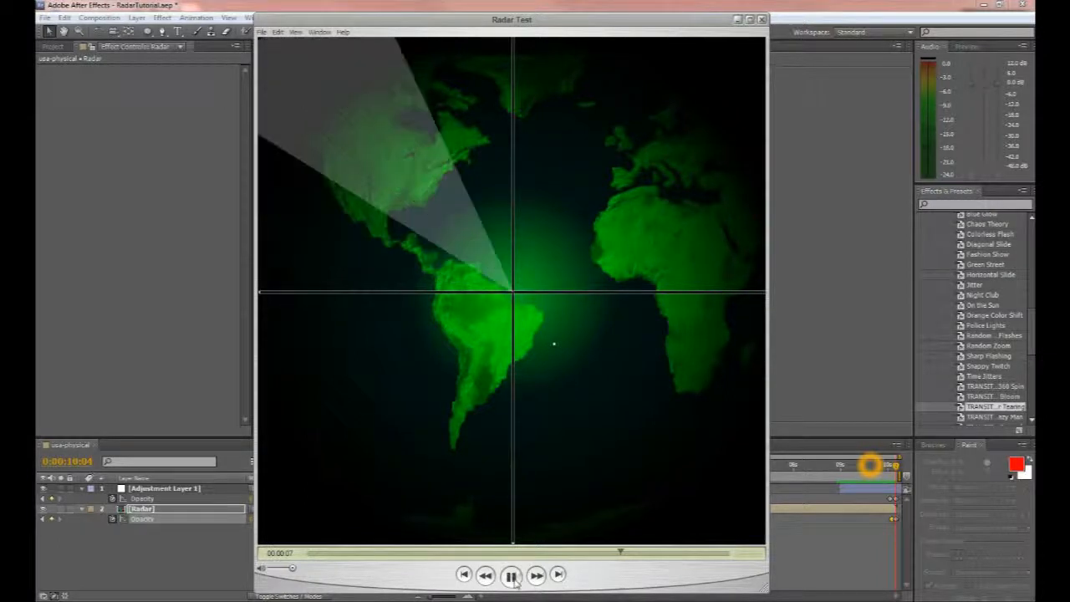